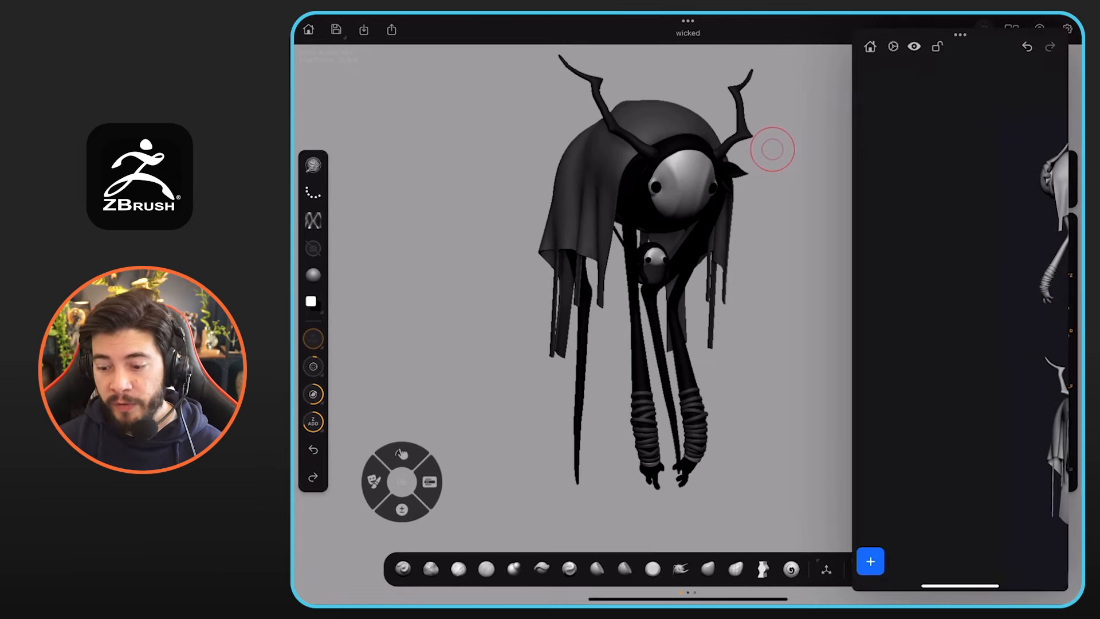
Dismiss the Slide Over reference app and show the horned creature front-on filling the view.
click(960, 35)
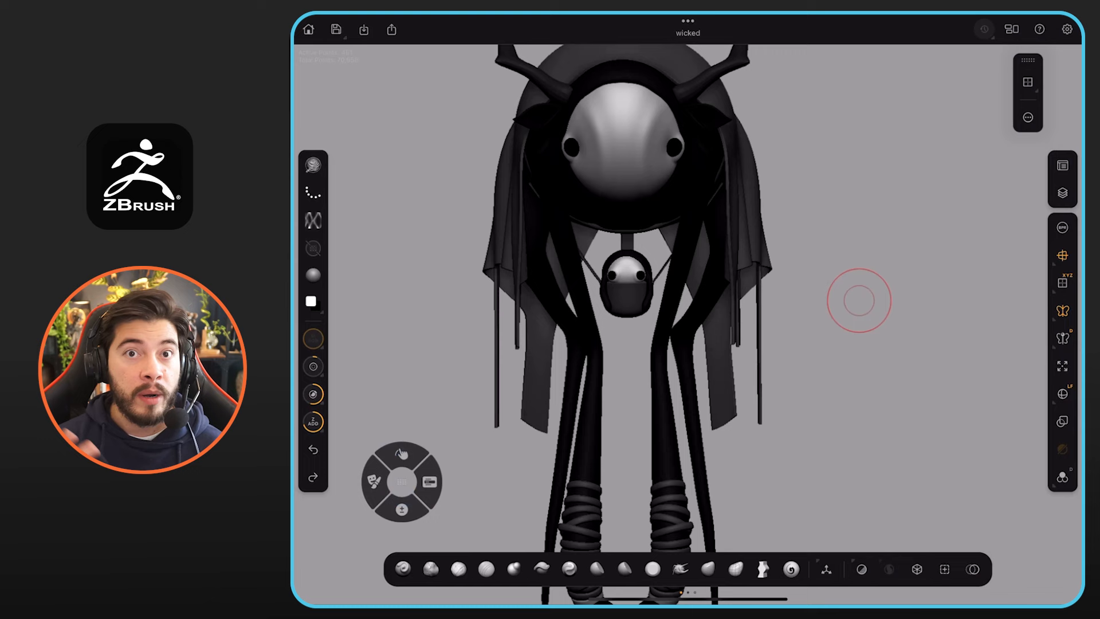
click(1061, 276)
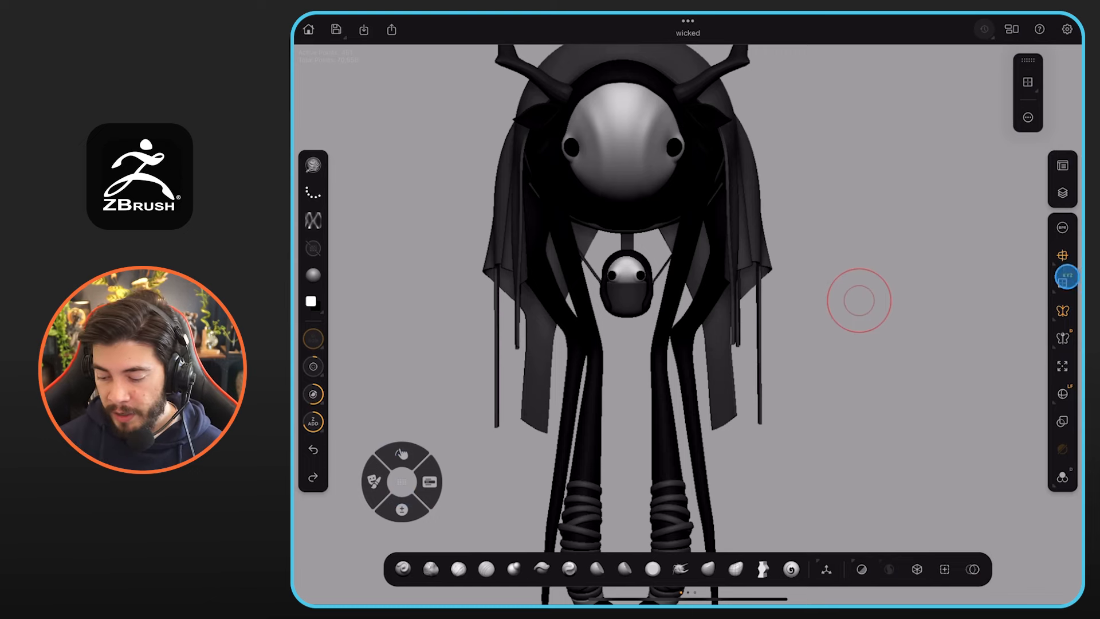